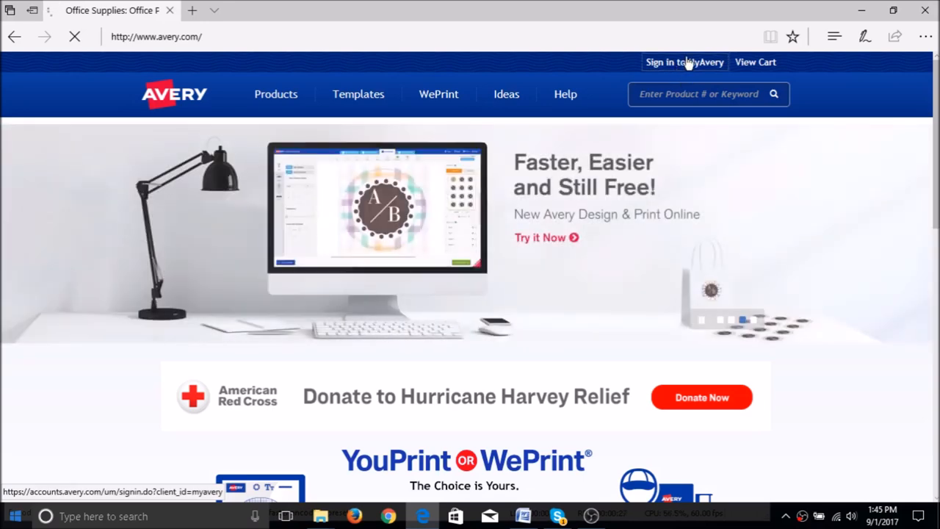
# Step: Open the MyAvery sign-in page and choose the no-existing-account option
pyautogui.click(670, 62)
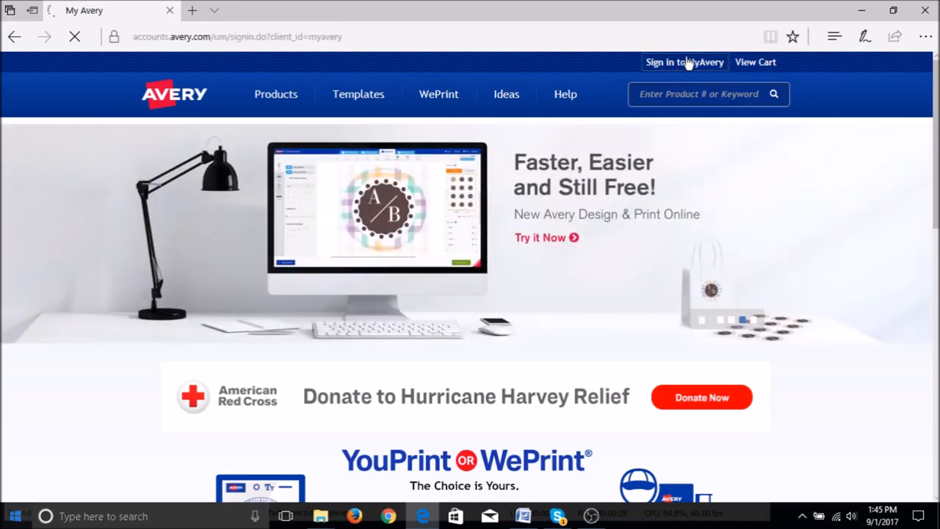
pyautogui.click(683, 62)
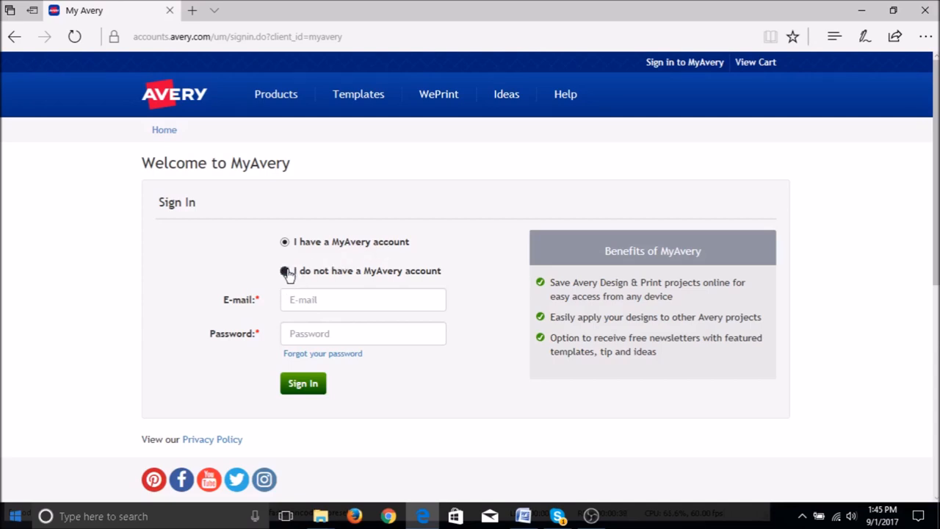
pyautogui.click(285, 271)
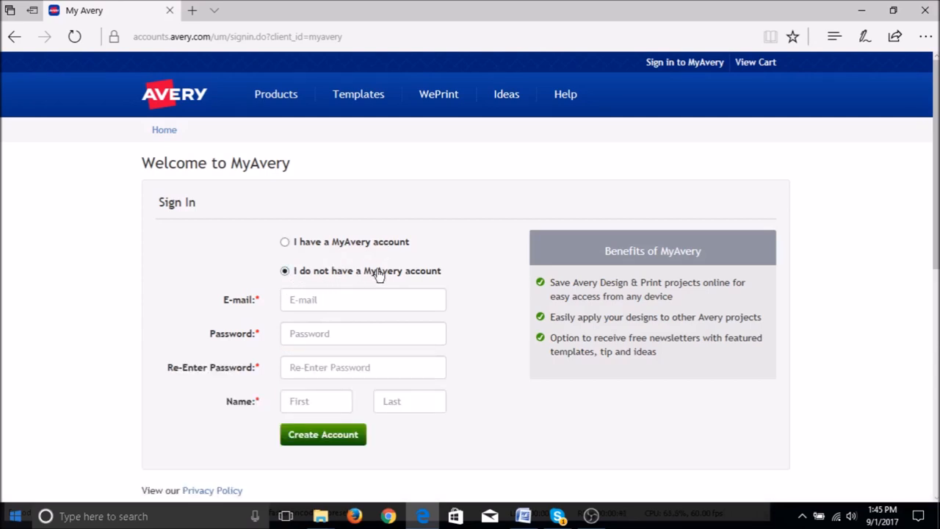
pyautogui.moveTo(428, 323)
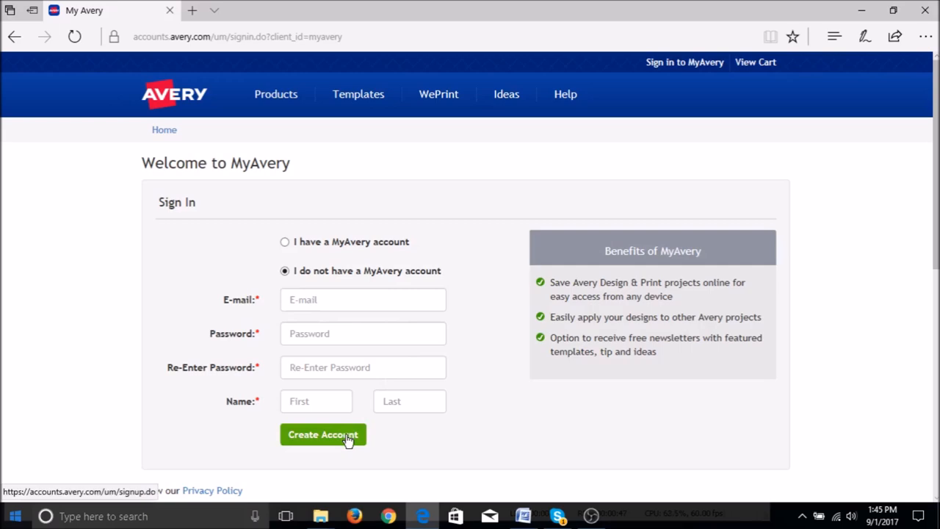
pyautogui.moveTo(378, 464)
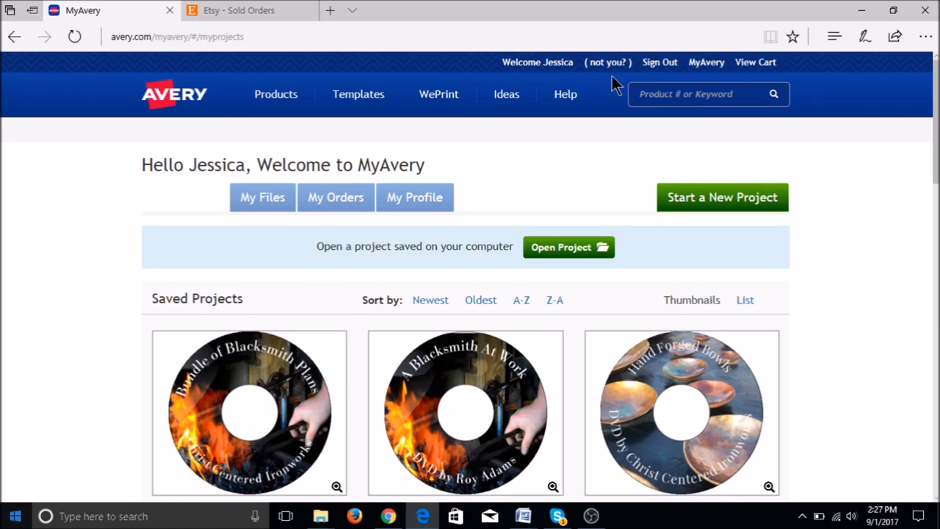
pyautogui.moveTo(705, 63)
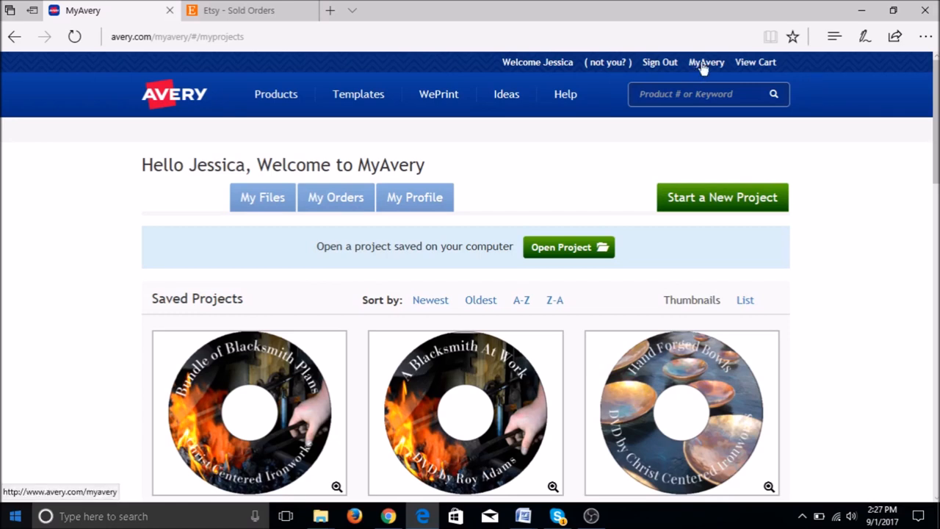
pyautogui.moveTo(528, 178)
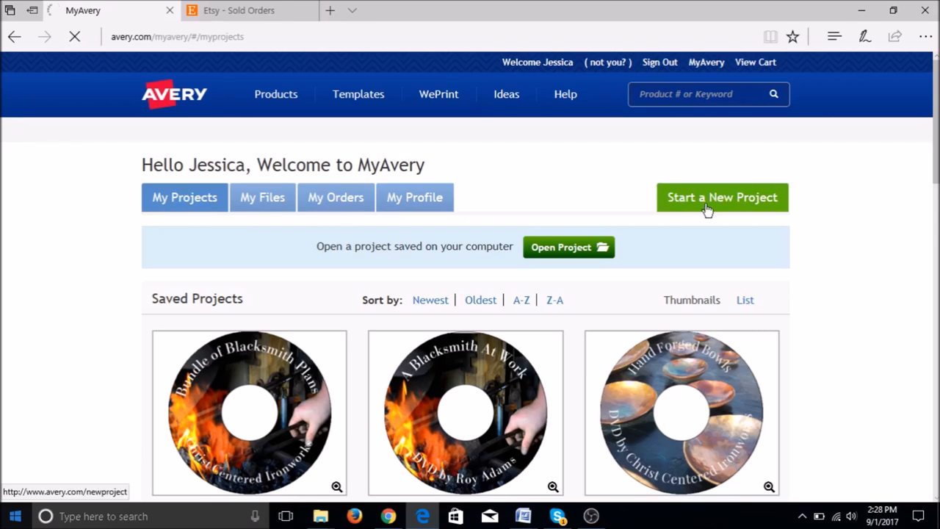
# Step: Start a new label project from the MyAvery page
pyautogui.click(722, 196)
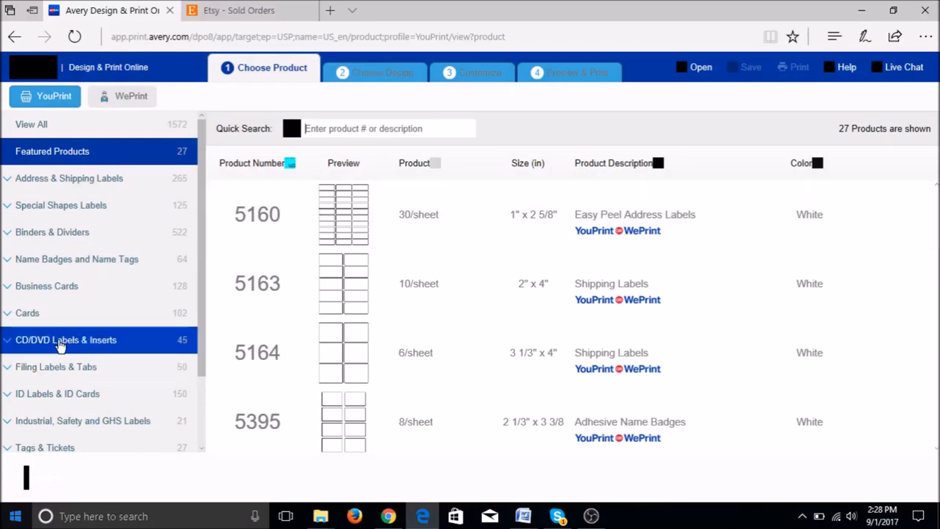
# Step: Filter to CD/DVD Labels & Inserts and select the 5692 CD Labels product
pyautogui.click(66, 340)
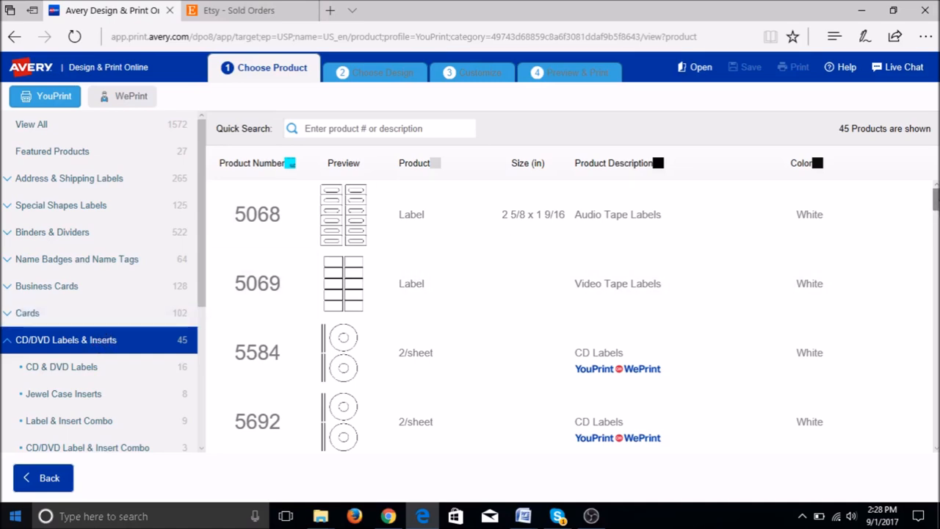
pyautogui.scroll(-3)
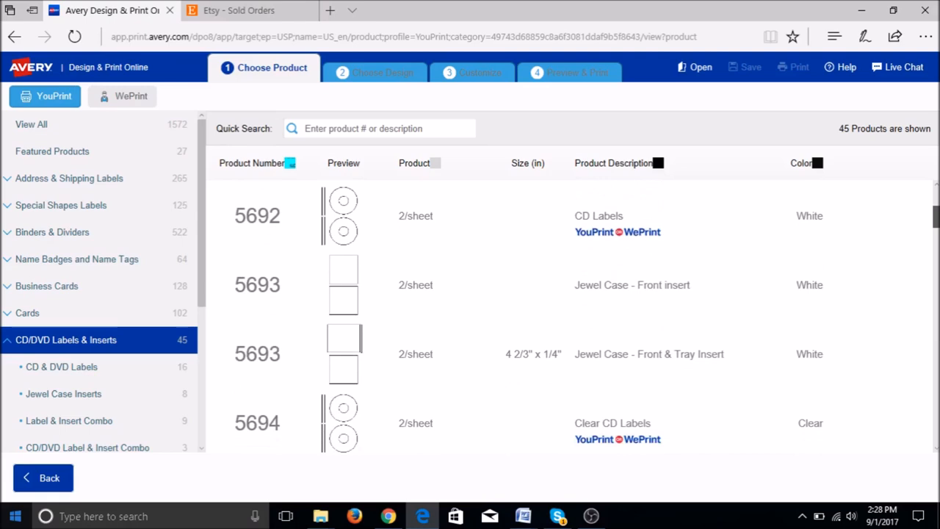
pyautogui.moveTo(922, 226)
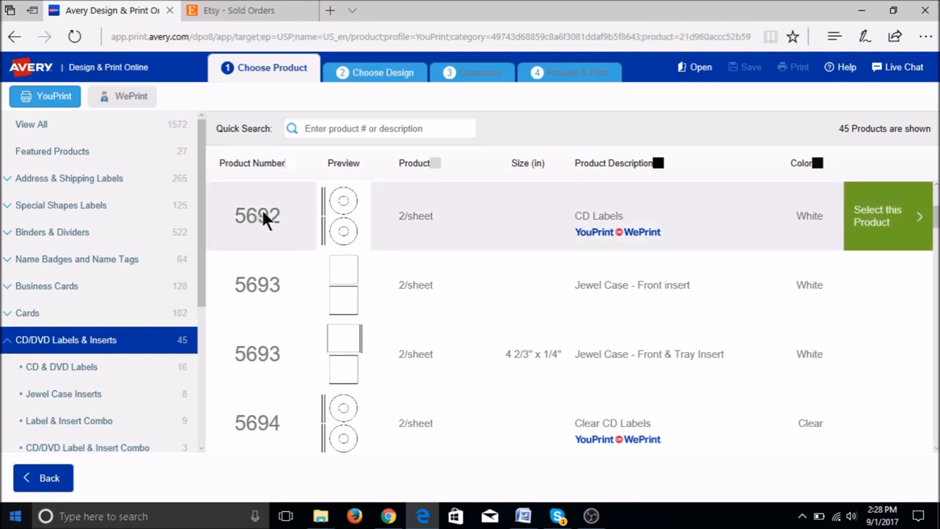
pyautogui.moveTo(878, 218)
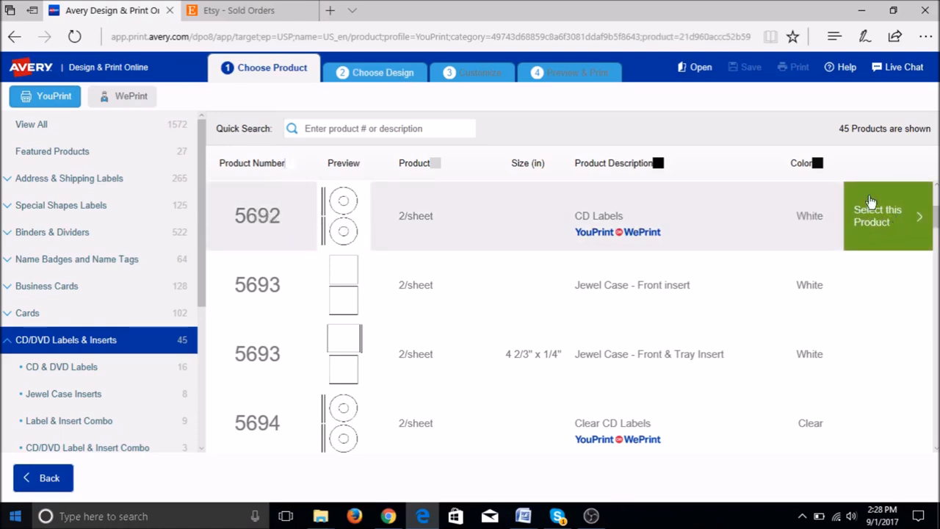
pyautogui.click(878, 215)
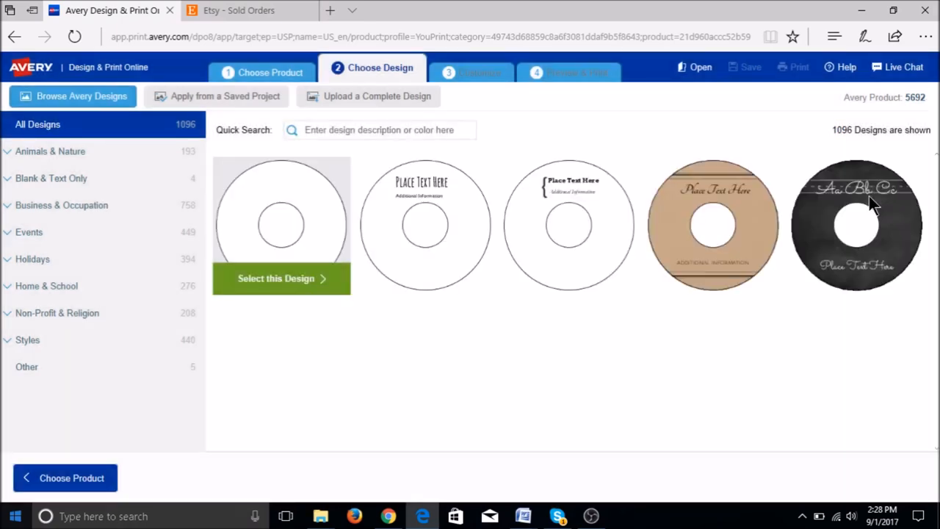
# Step: Browse the gallery and select the 'Place Text Here / Additional Information' design
pyautogui.scroll(-3)
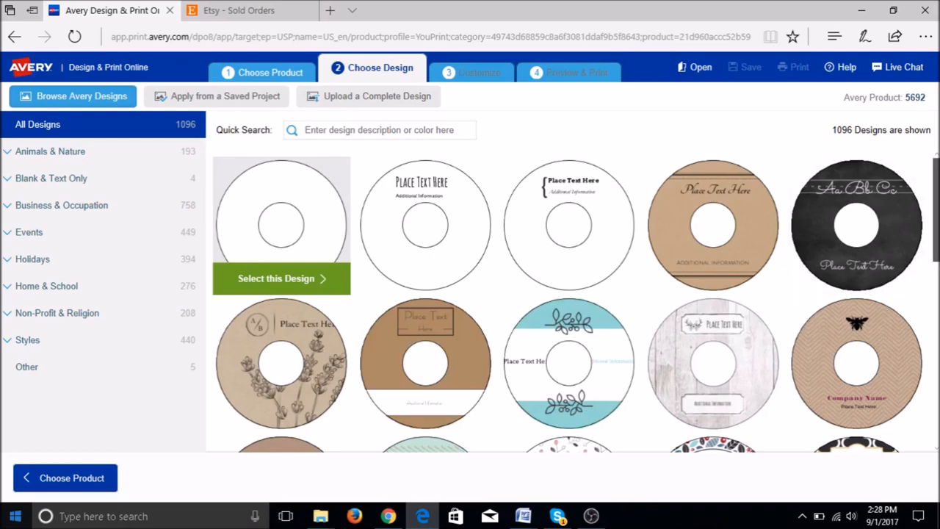
pyautogui.scroll(-3)
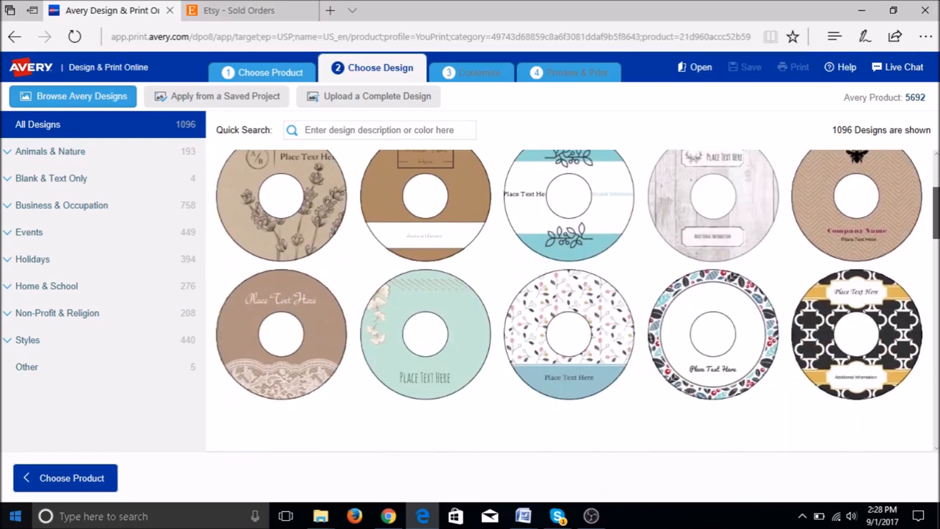
pyautogui.scroll(-3)
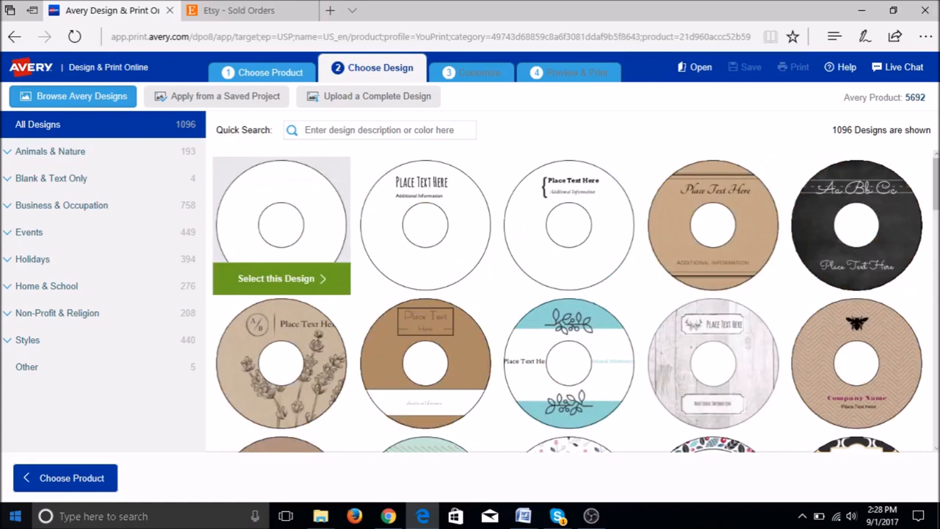
pyautogui.moveTo(424, 191)
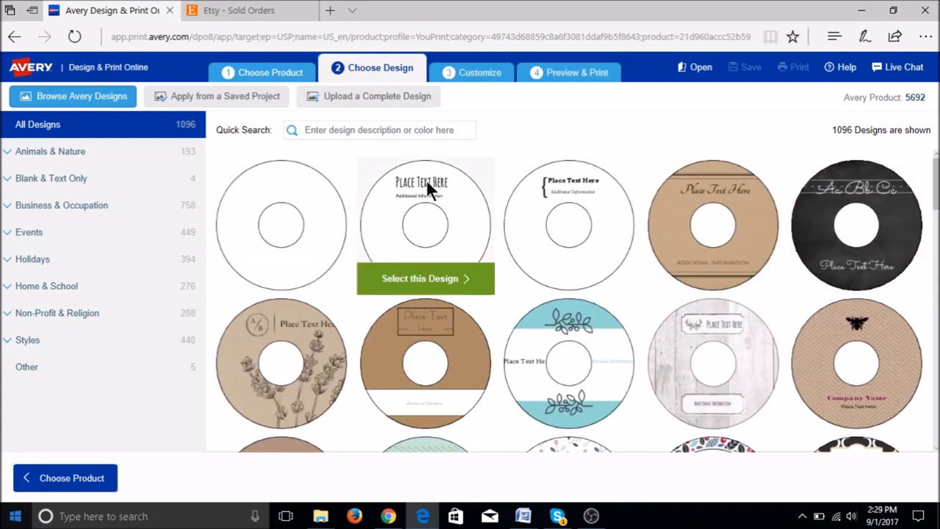
pyautogui.moveTo(433, 283)
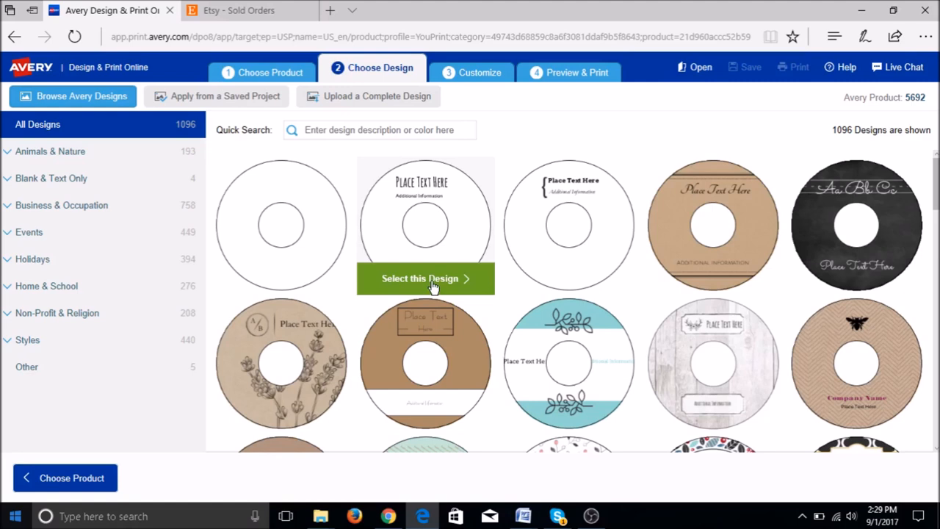
pyautogui.click(425, 277)
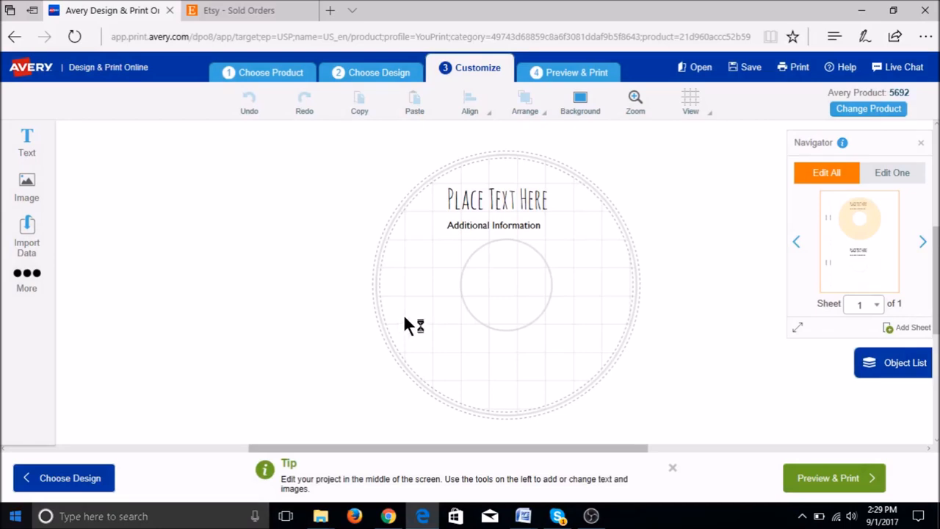
pyautogui.moveTo(441, 331)
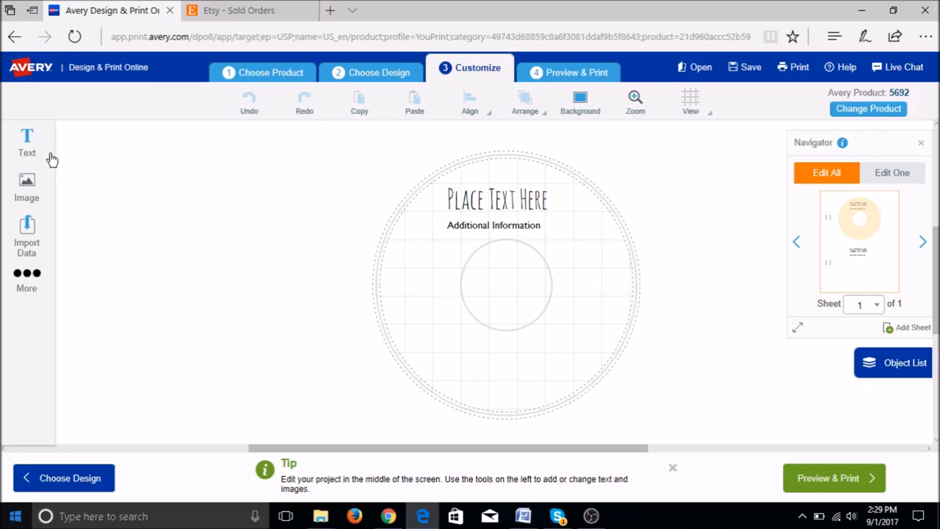
pyautogui.moveTo(37, 182)
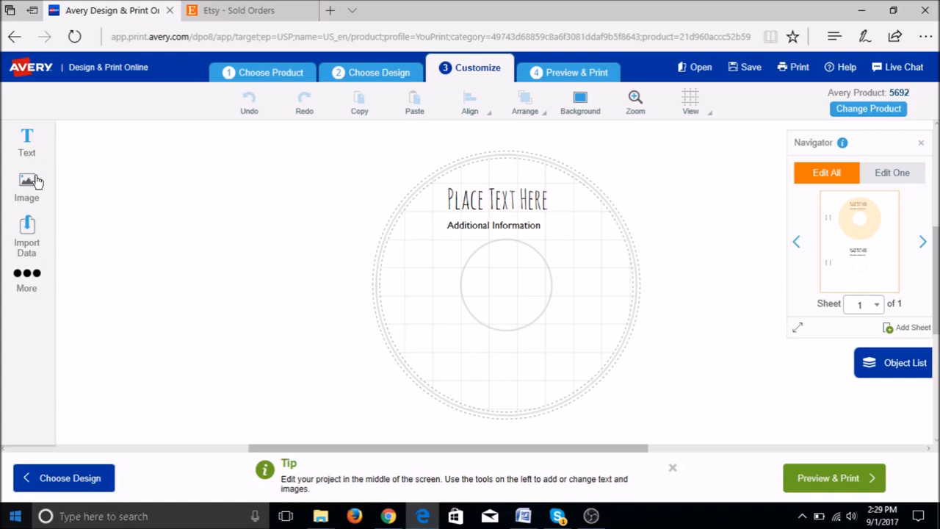
# Step: Show the Image tools and choose Add Image
pyautogui.click(27, 187)
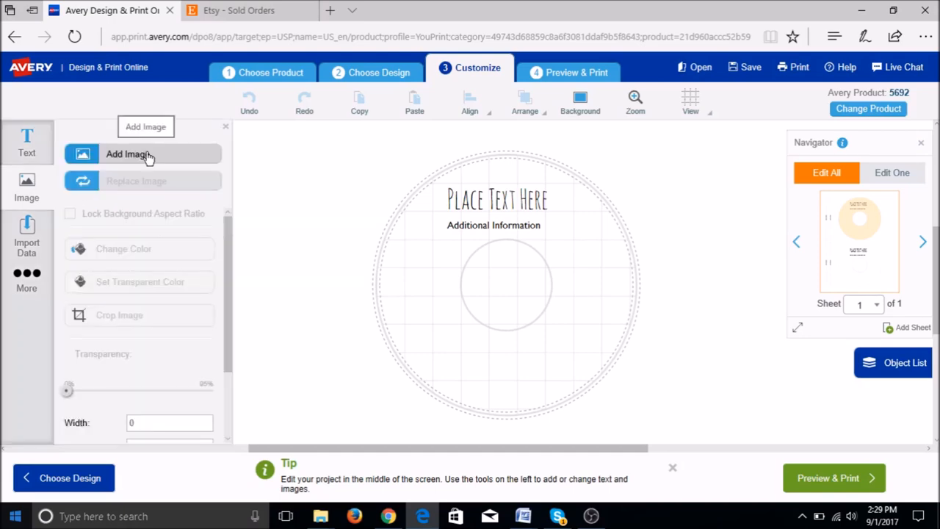
pyautogui.moveTo(175, 156)
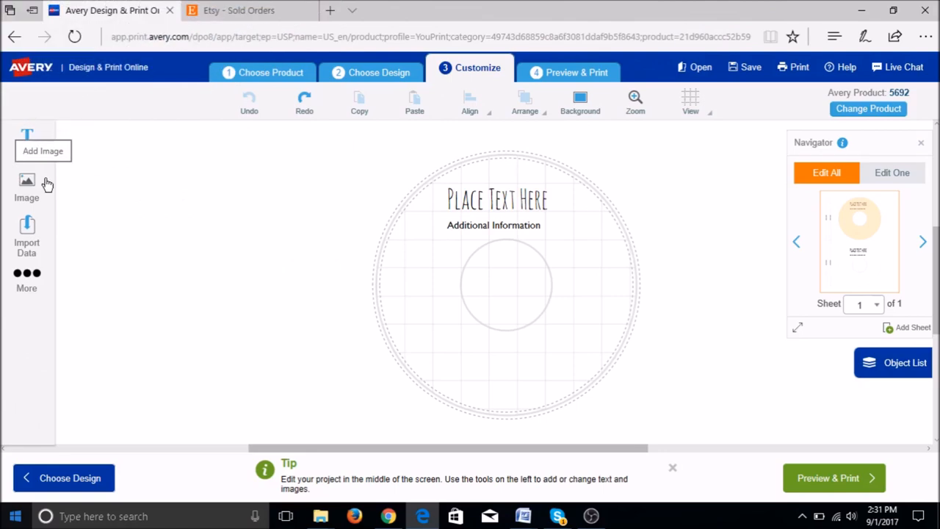
pyautogui.click(27, 187)
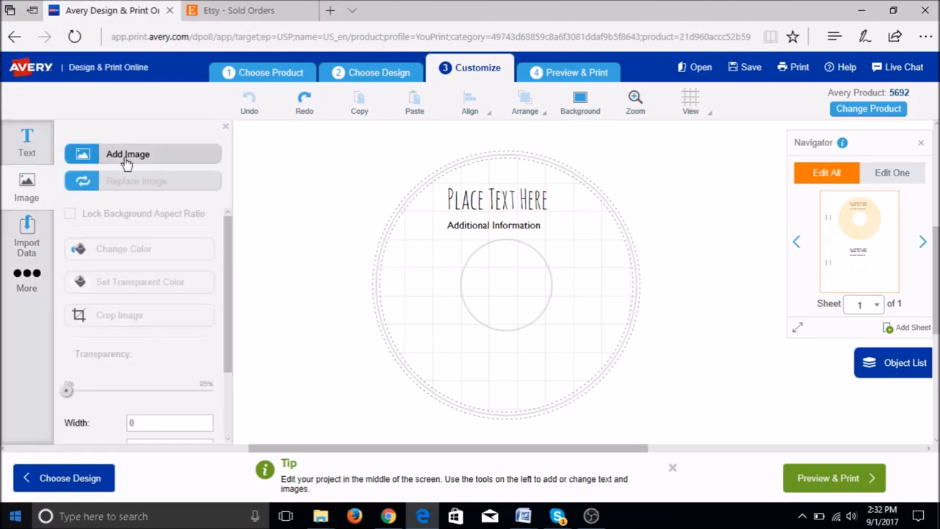
pyautogui.click(128, 155)
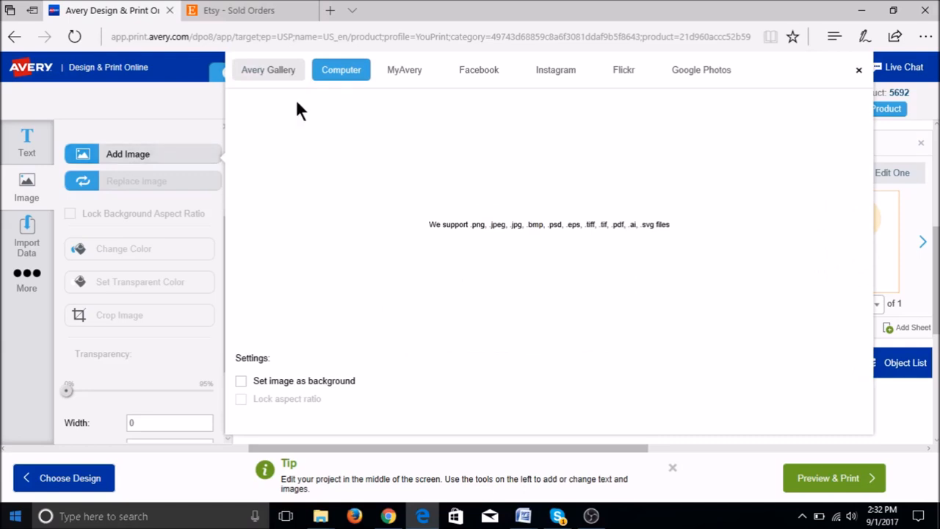
pyautogui.moveTo(360, 120)
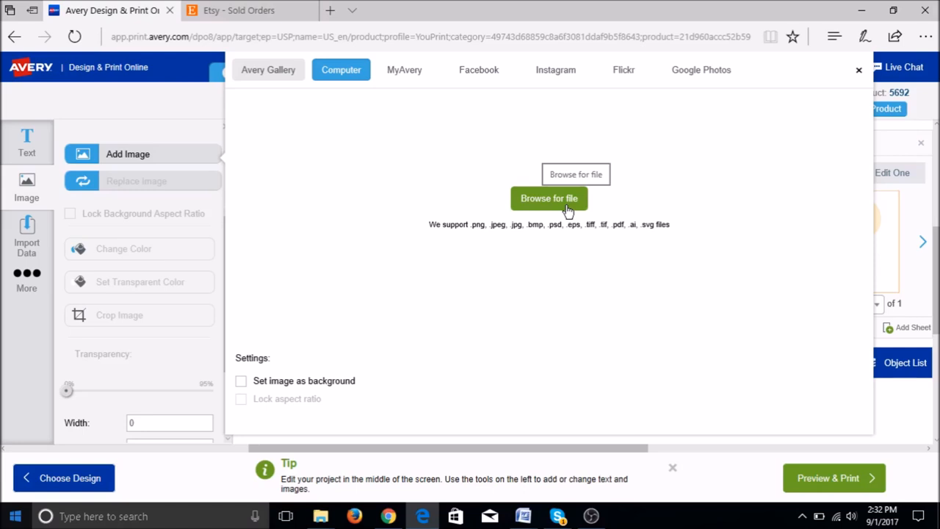
# Step: Upload the _DSC9059b cattail photo from the computer onto the label
pyautogui.click(549, 198)
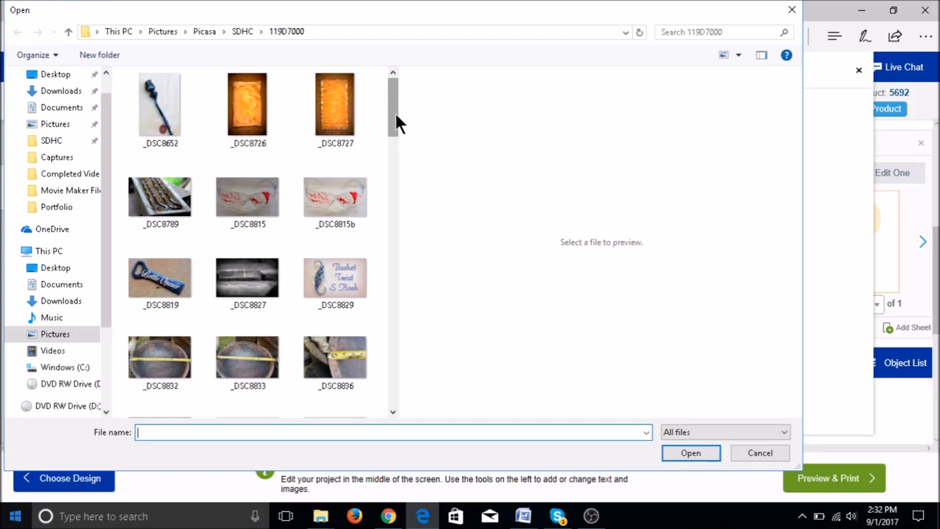
pyautogui.click(247, 261)
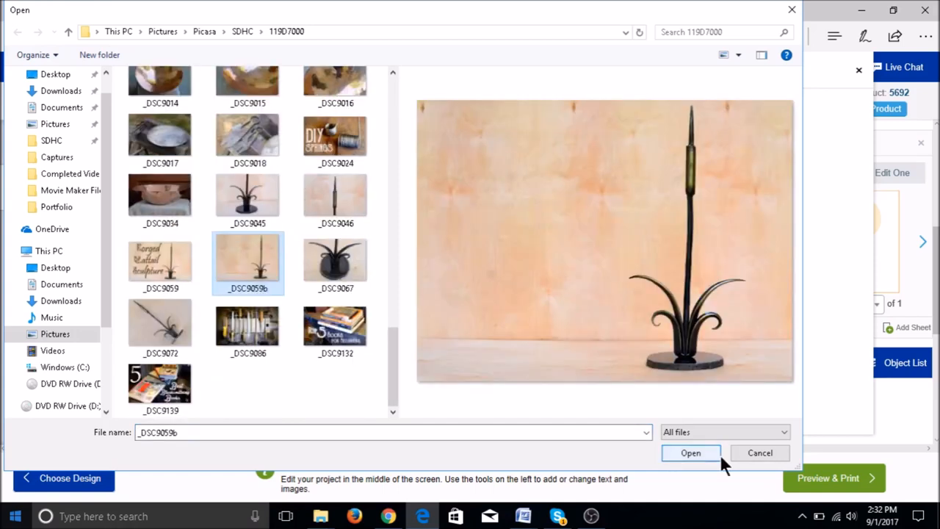
pyautogui.click(690, 453)
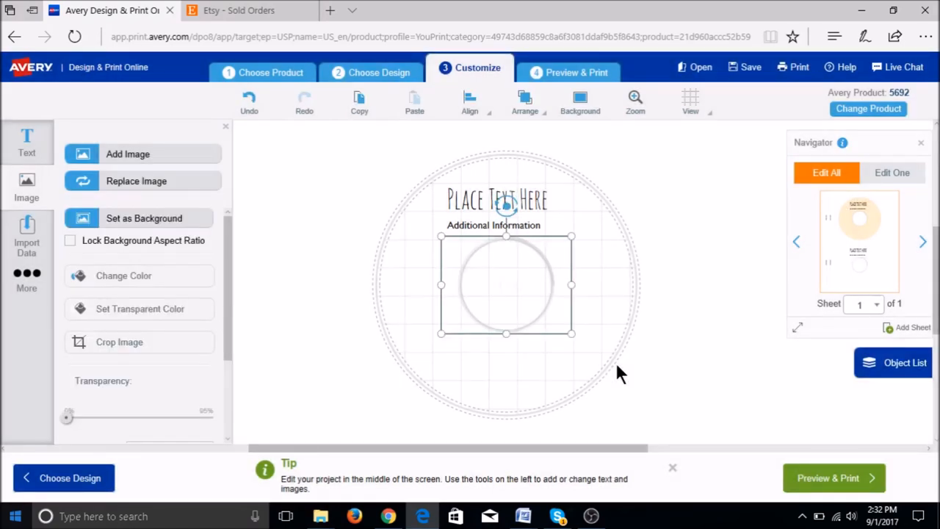
pyautogui.moveTo(402, 282)
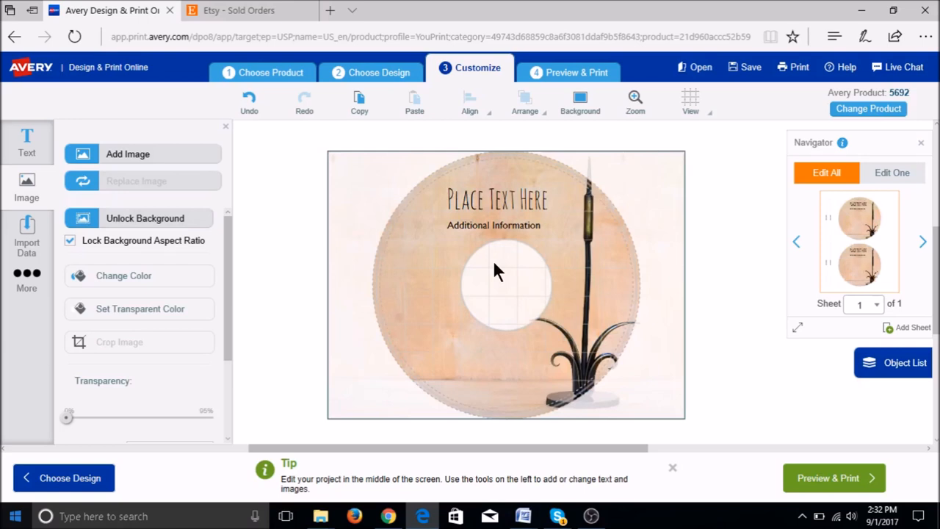
pyautogui.moveTo(437, 308)
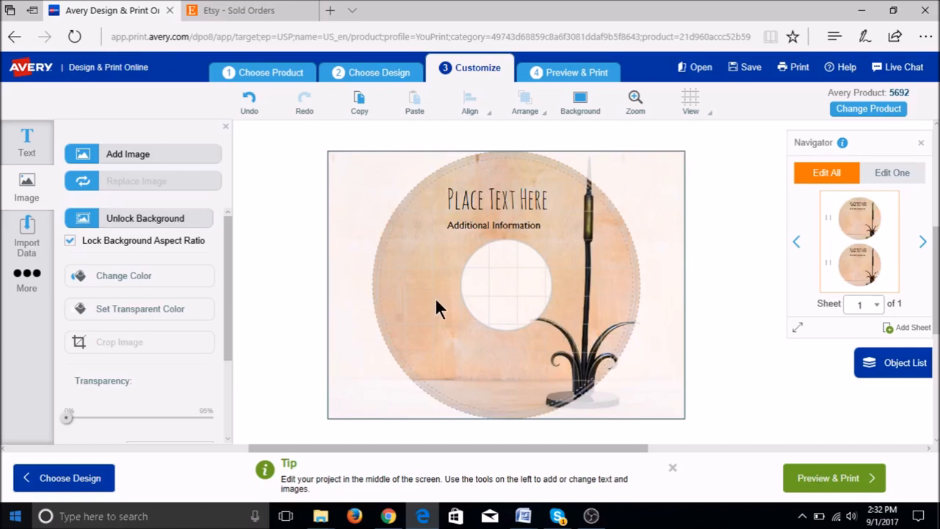
pyautogui.moveTo(520, 357)
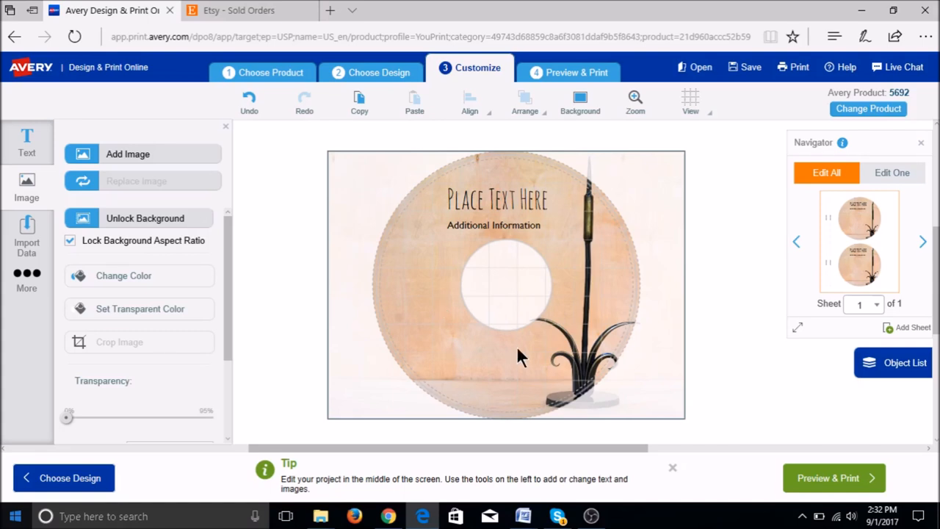
# Step: Type the CATTAIL title and center it on the label
pyautogui.write('CATTAIL')
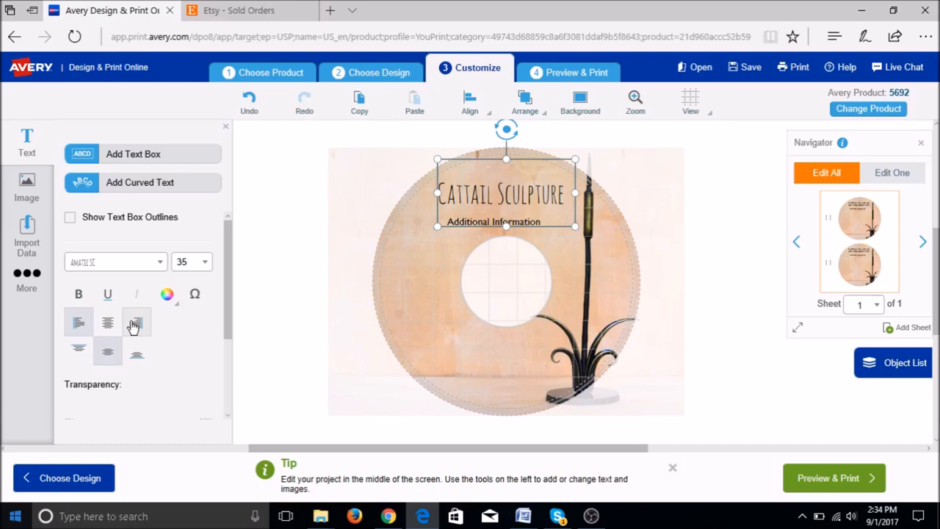
pyautogui.click(79, 293)
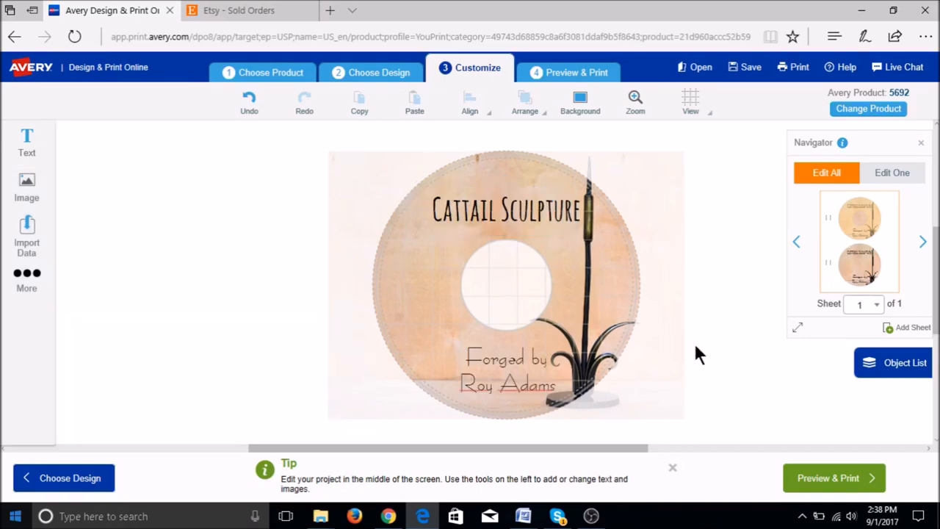
pyautogui.moveTo(803, 473)
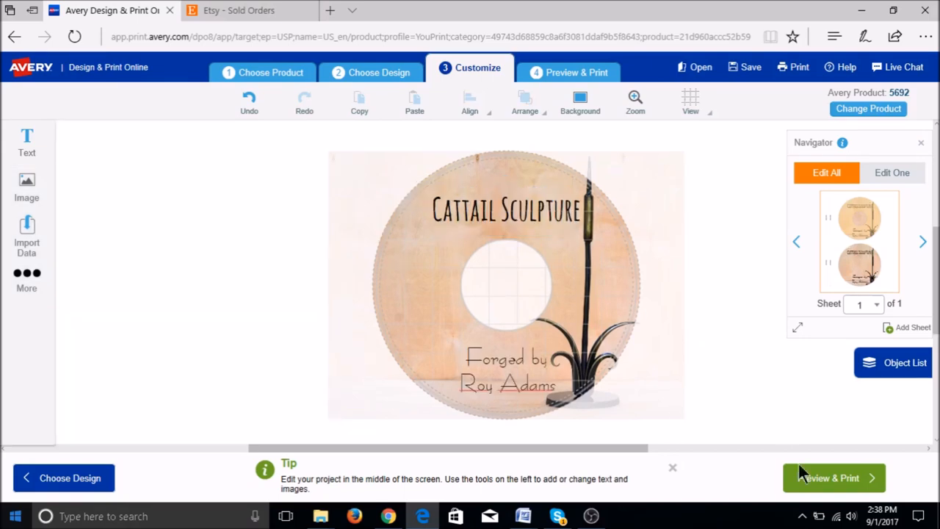
# Step: Go to Preview & Print, skip the warning, and choose Print it Yourself
pyautogui.click(834, 477)
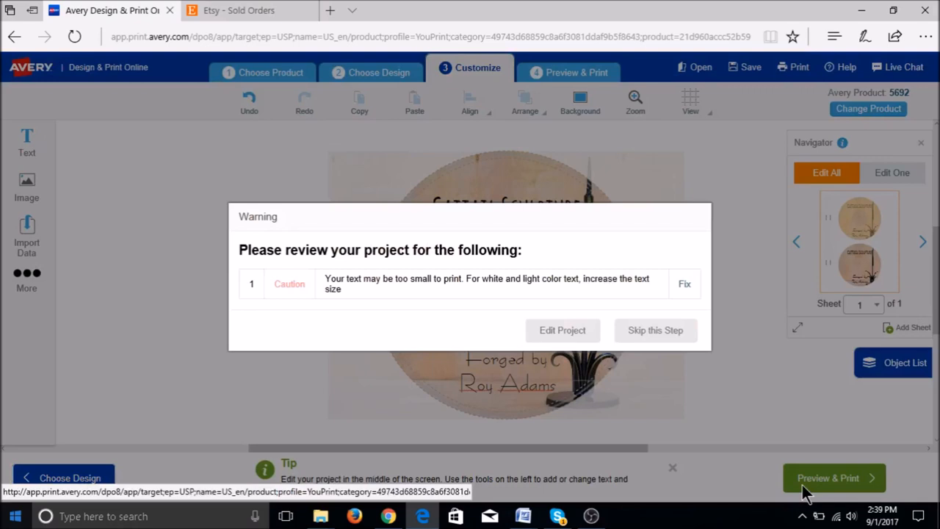
pyautogui.moveTo(707, 366)
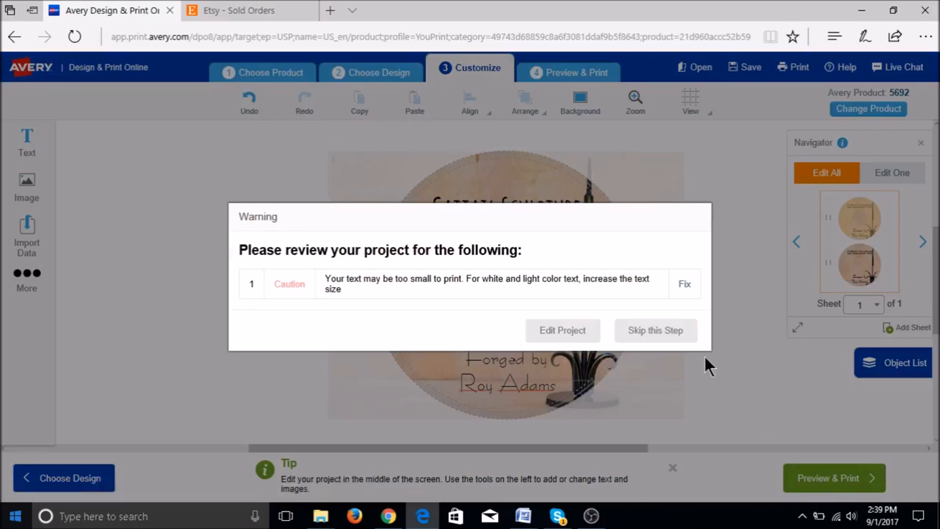
pyautogui.click(654, 330)
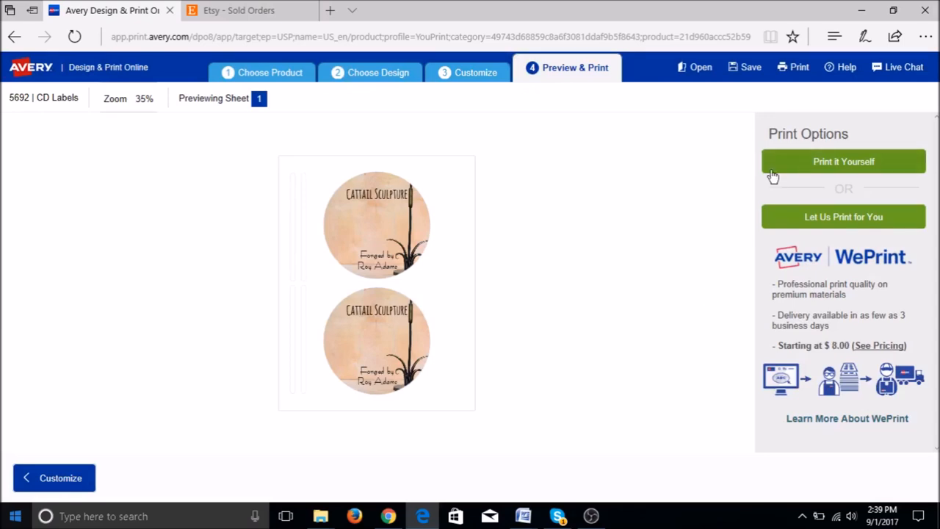
pyautogui.moveTo(759, 220)
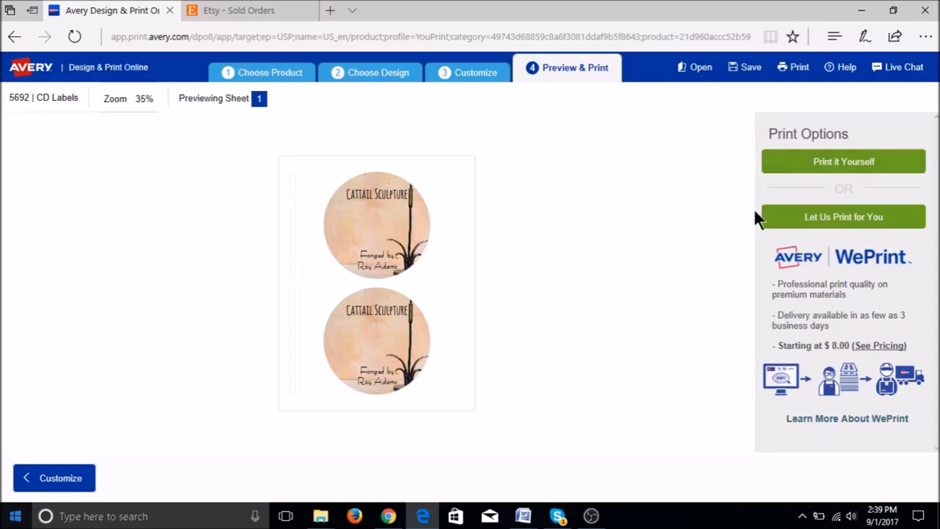
pyautogui.moveTo(770, 223)
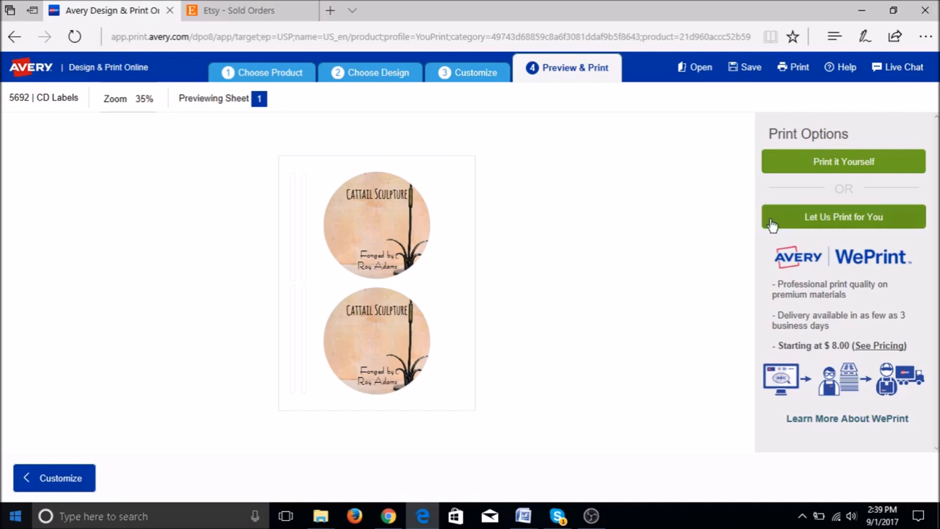
pyautogui.click(843, 162)
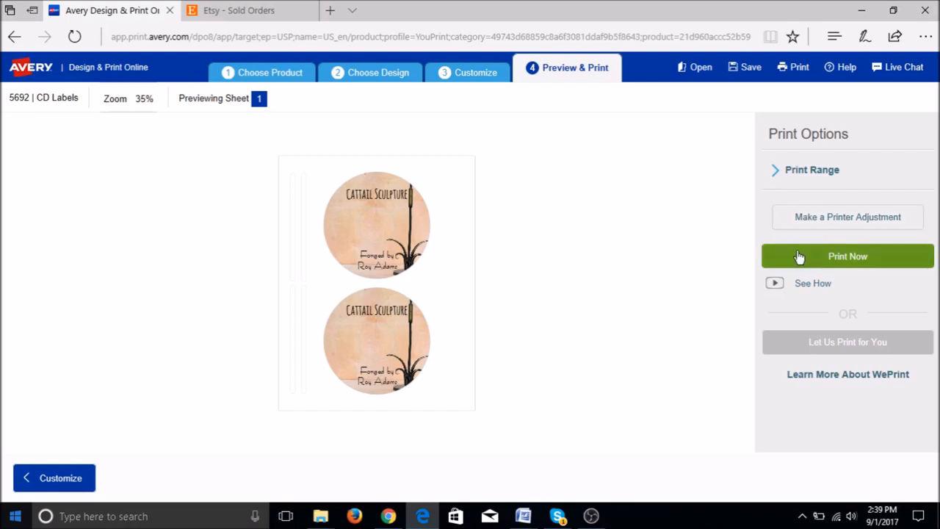
# Step: Save the project to MyAvery as 'Cattail DVD' before printing
pyautogui.click(847, 257)
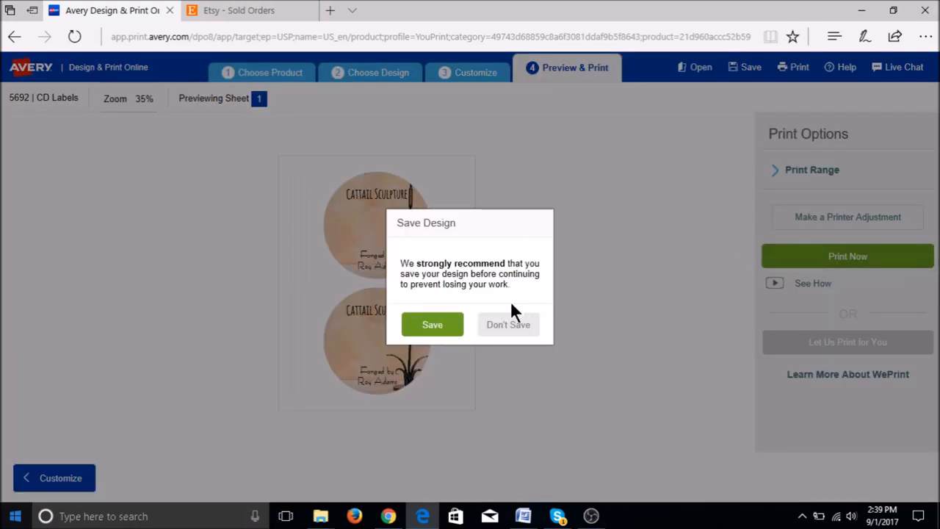
pyautogui.moveTo(437, 309)
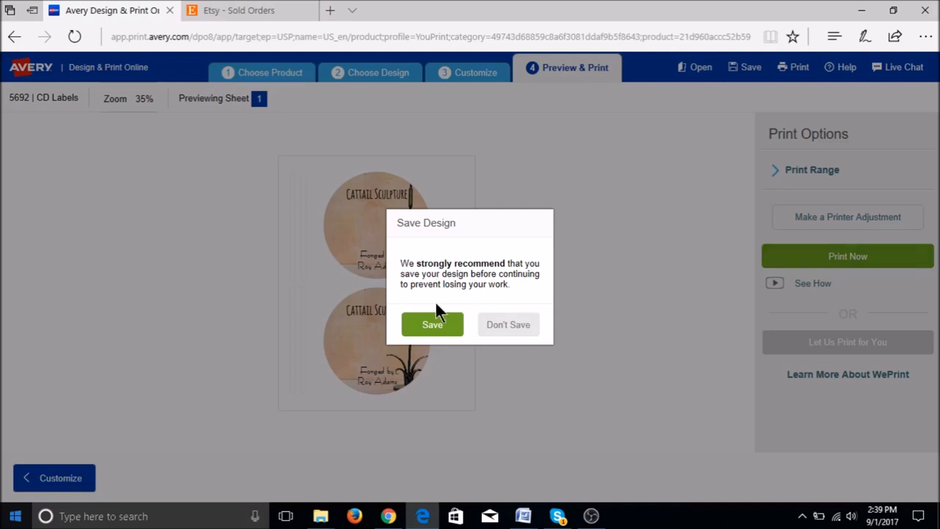
pyautogui.click(432, 324)
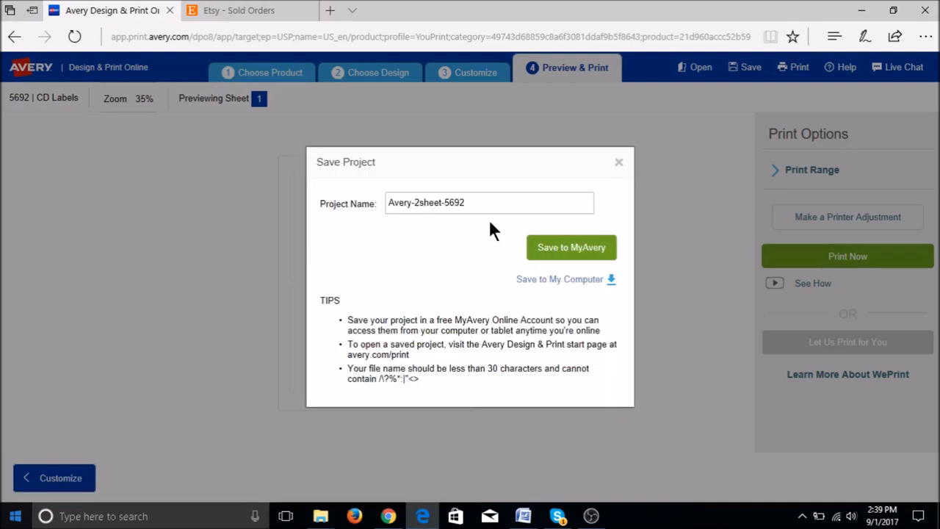
pyautogui.write('Cattail')
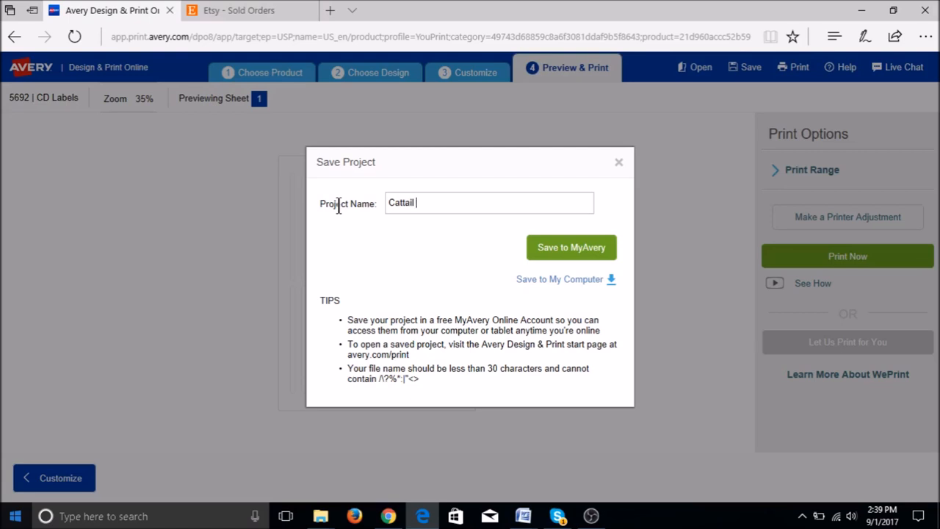
pyautogui.write('DVD')
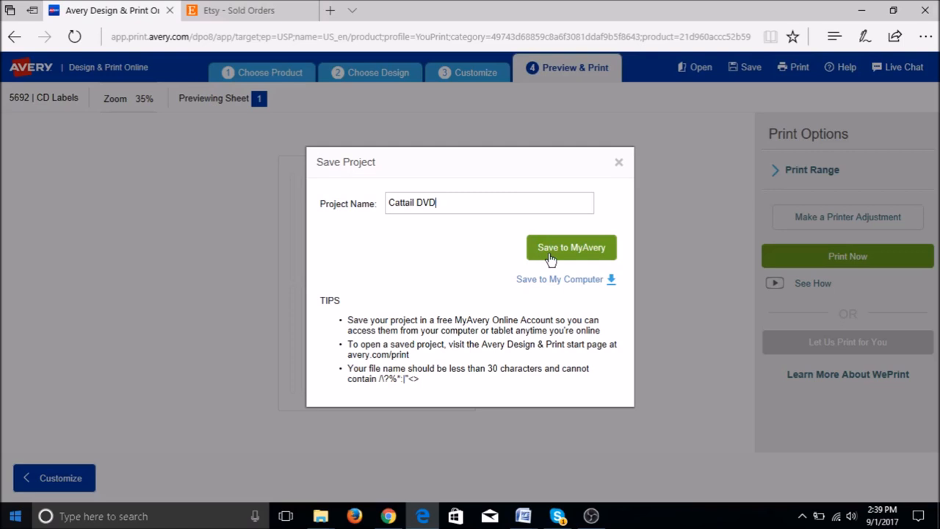
pyautogui.click(572, 247)
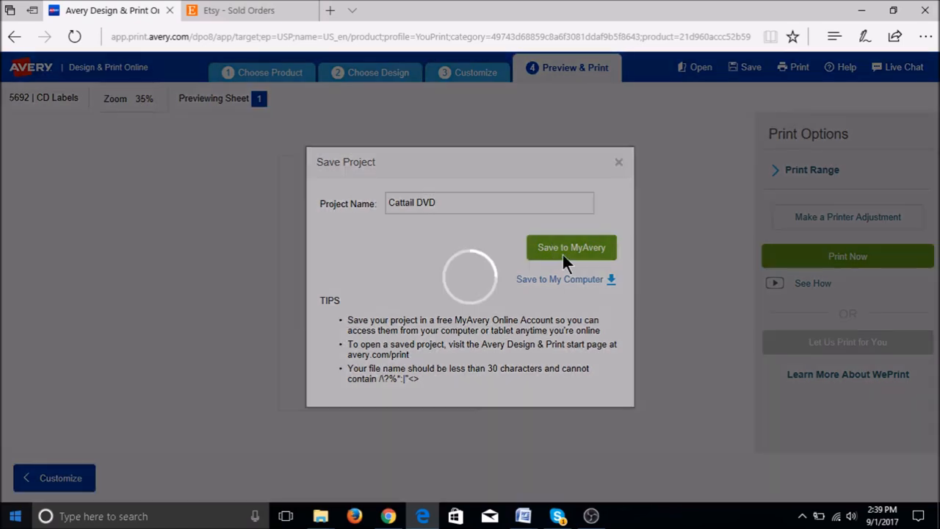
pyautogui.click(571, 247)
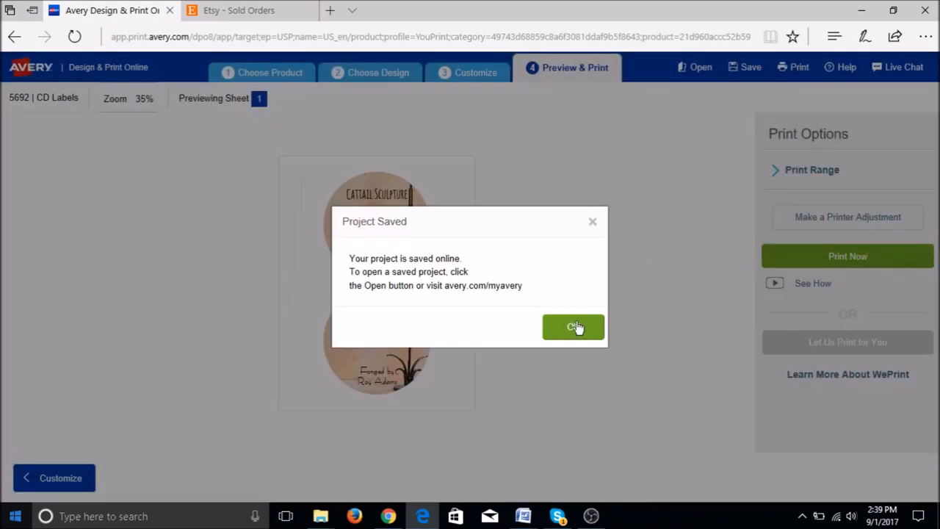
pyautogui.click(574, 327)
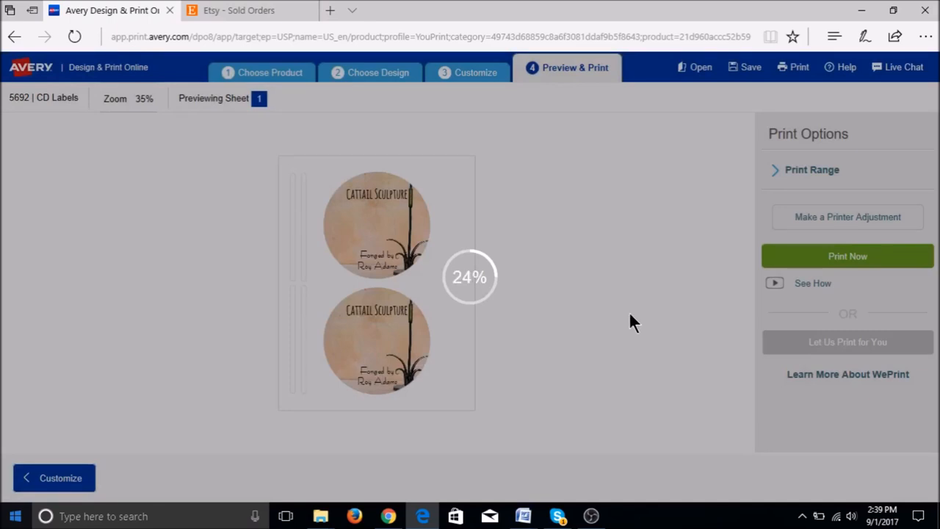
# Step: Download the printable PDF of the CD label sheet
pyautogui.click(847, 256)
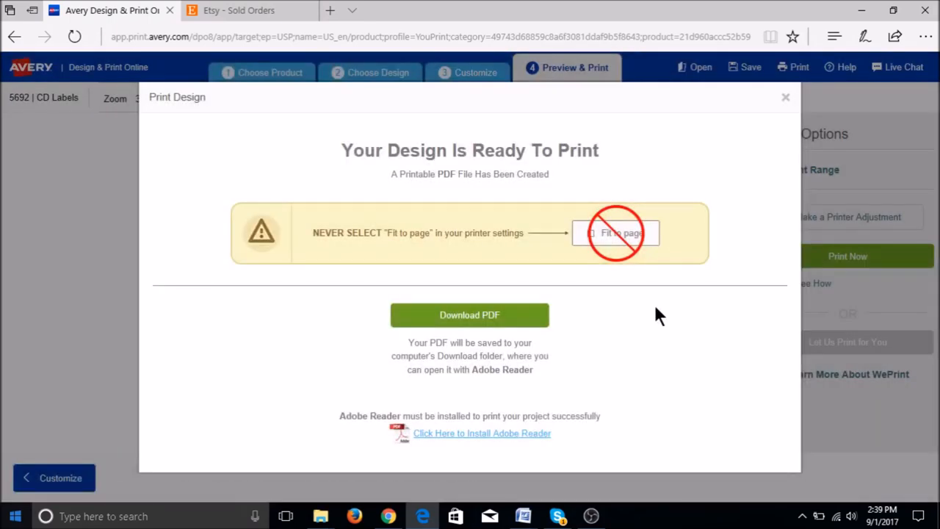
pyautogui.moveTo(543, 194)
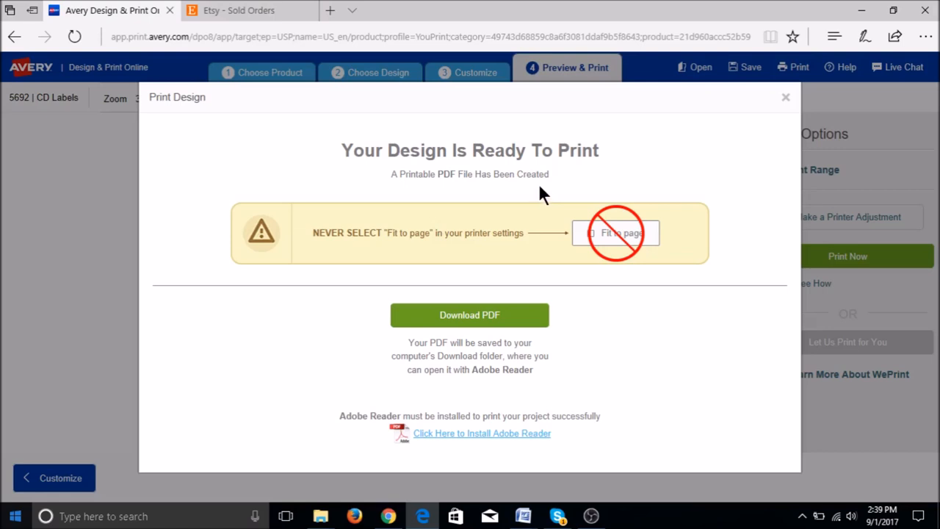
pyautogui.moveTo(360, 253)
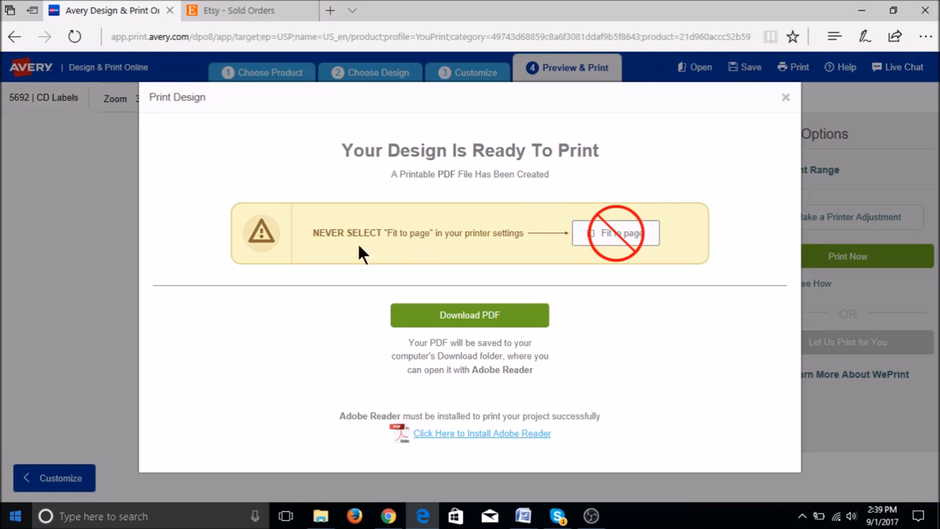
pyautogui.moveTo(429, 227)
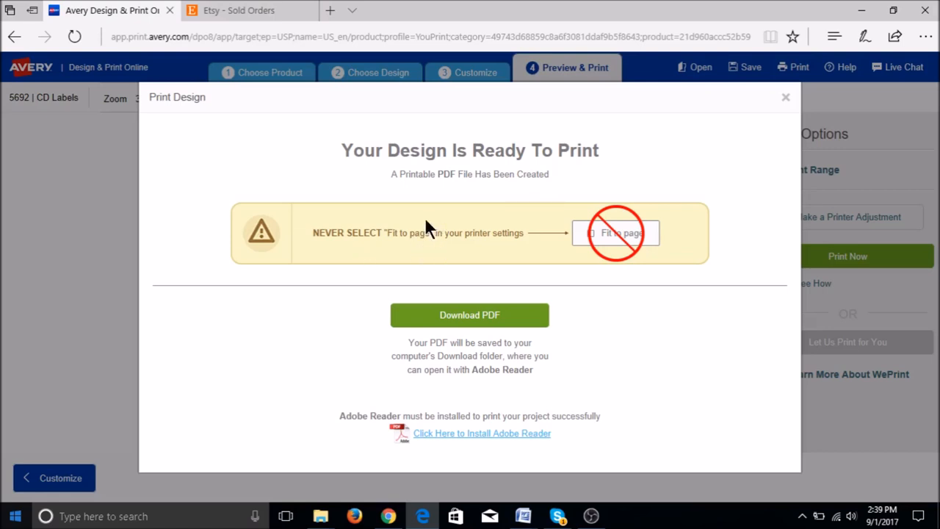
pyautogui.moveTo(419, 224)
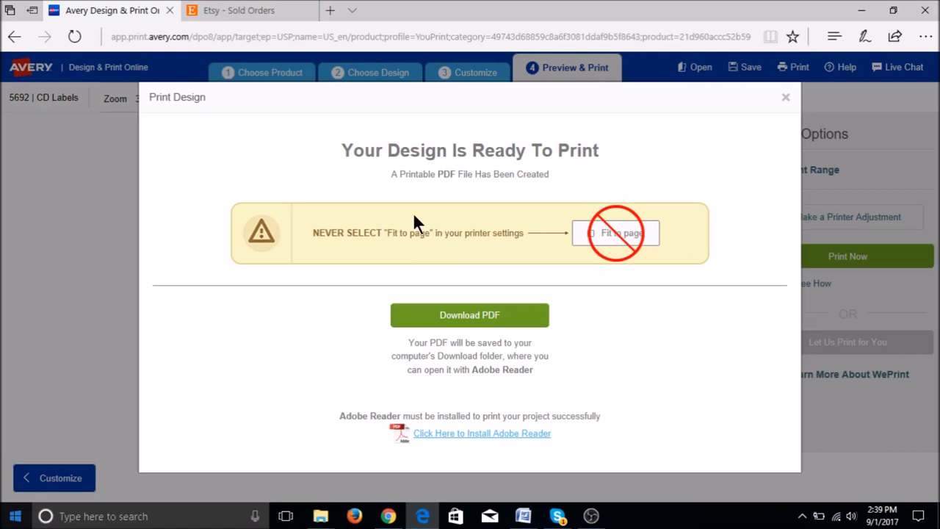
pyautogui.click(470, 314)
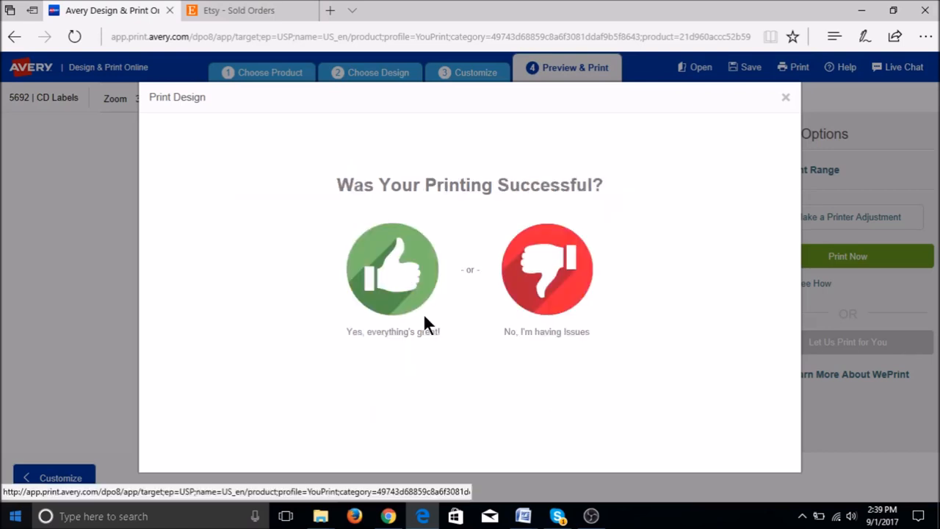
pyautogui.moveTo(472, 384)
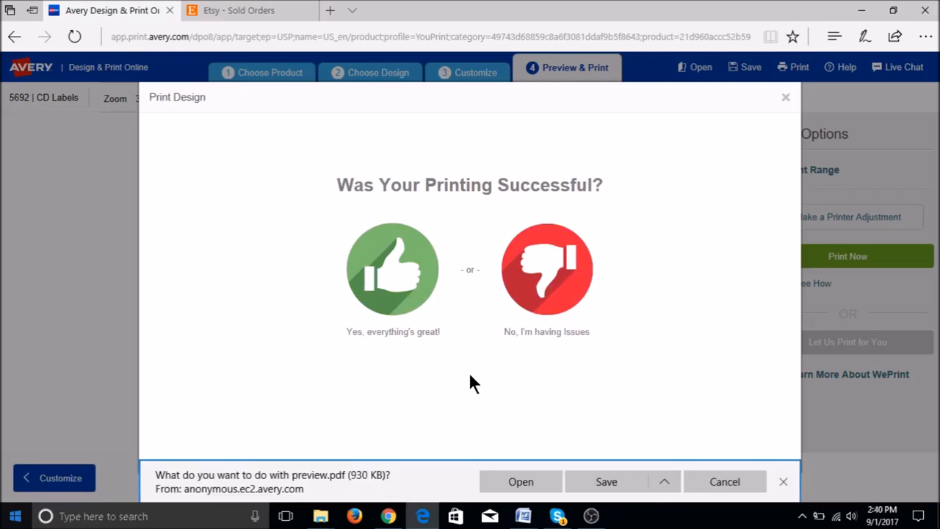
pyautogui.moveTo(426, 484)
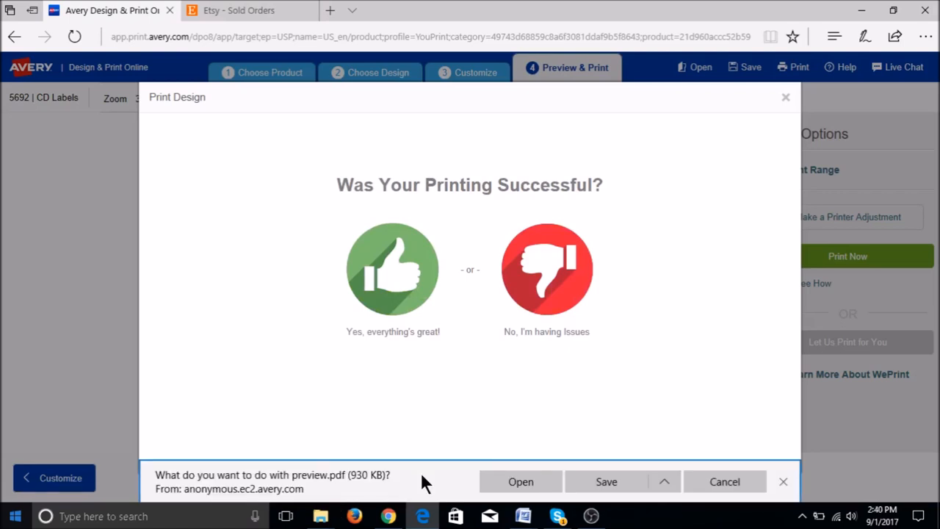
pyautogui.moveTo(547, 504)
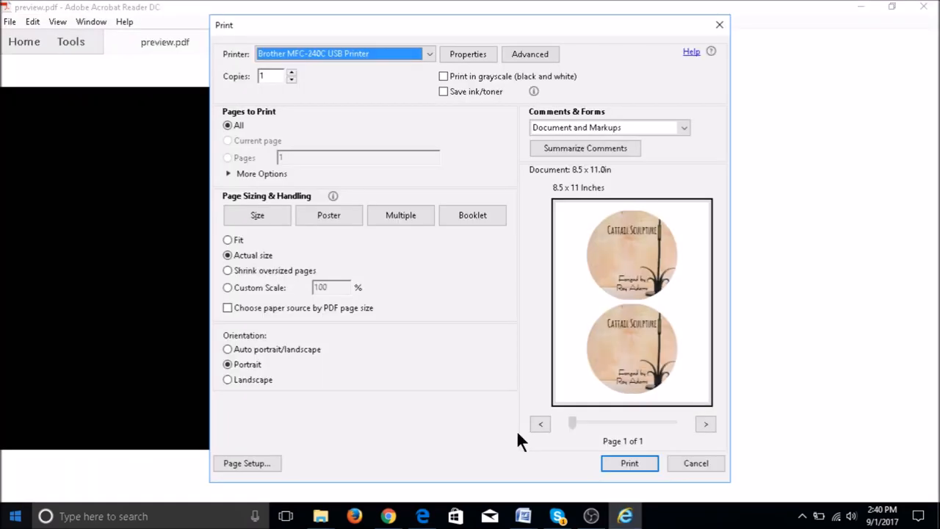
pyautogui.moveTo(472, 370)
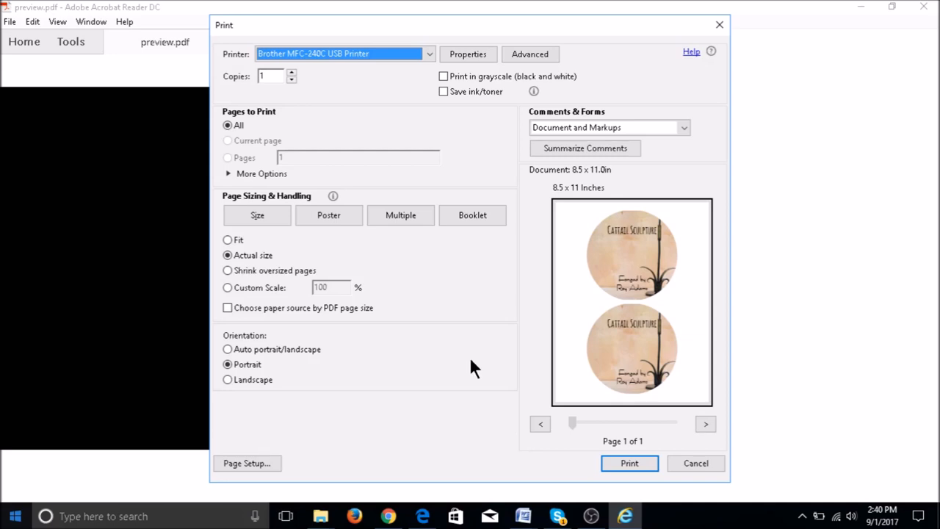
pyautogui.moveTo(408, 286)
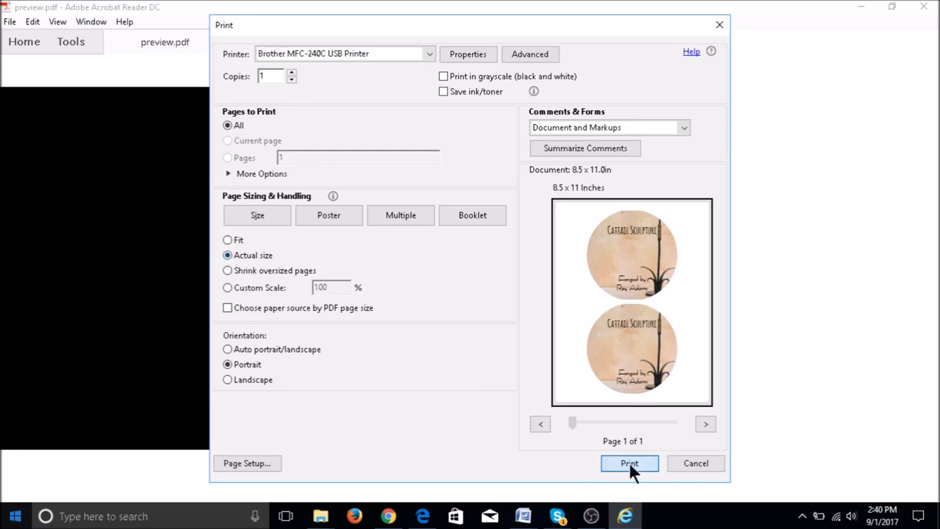
# Step: Print the downloaded label sheet PDF from Acrobat Reader at Actual size
pyautogui.click(630, 462)
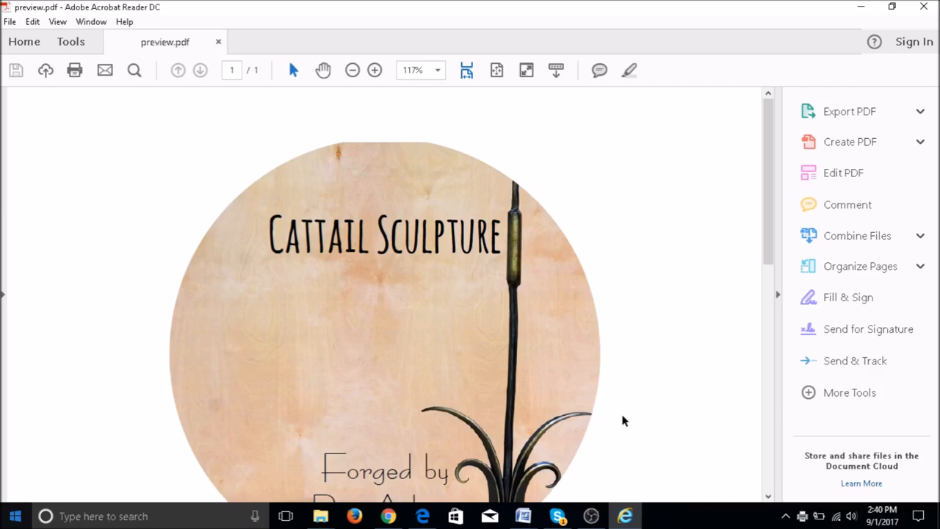
pyautogui.scroll(-3)
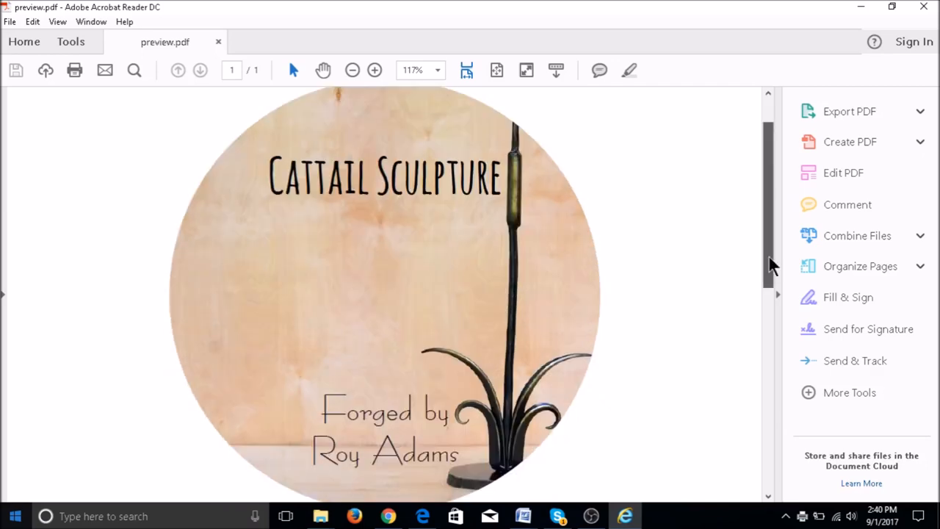